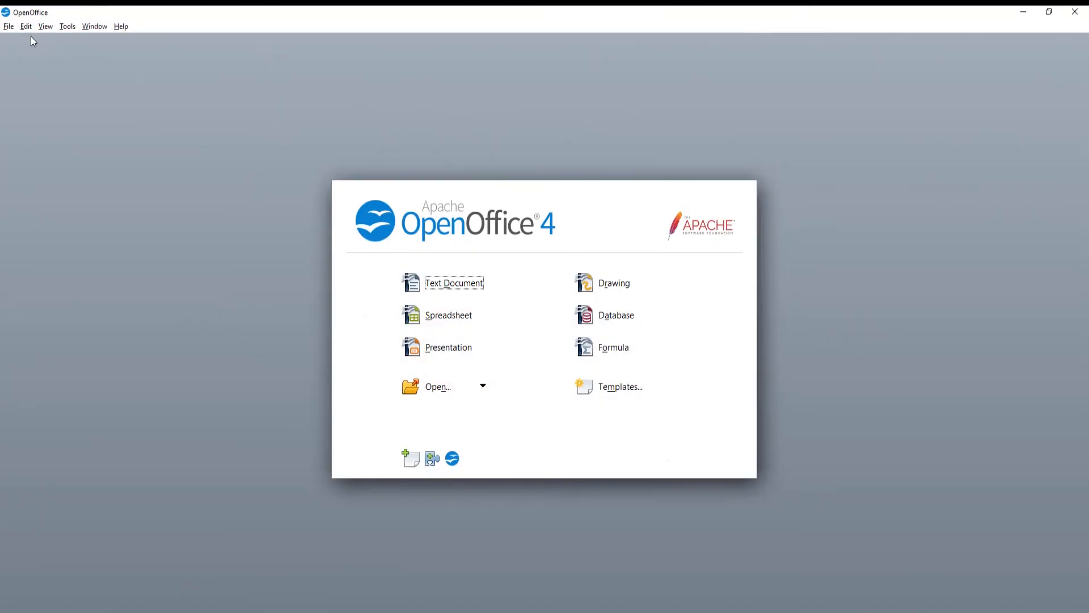
Start a new blank Calc spreadsheet from the Start Center.
left_click(448, 315)
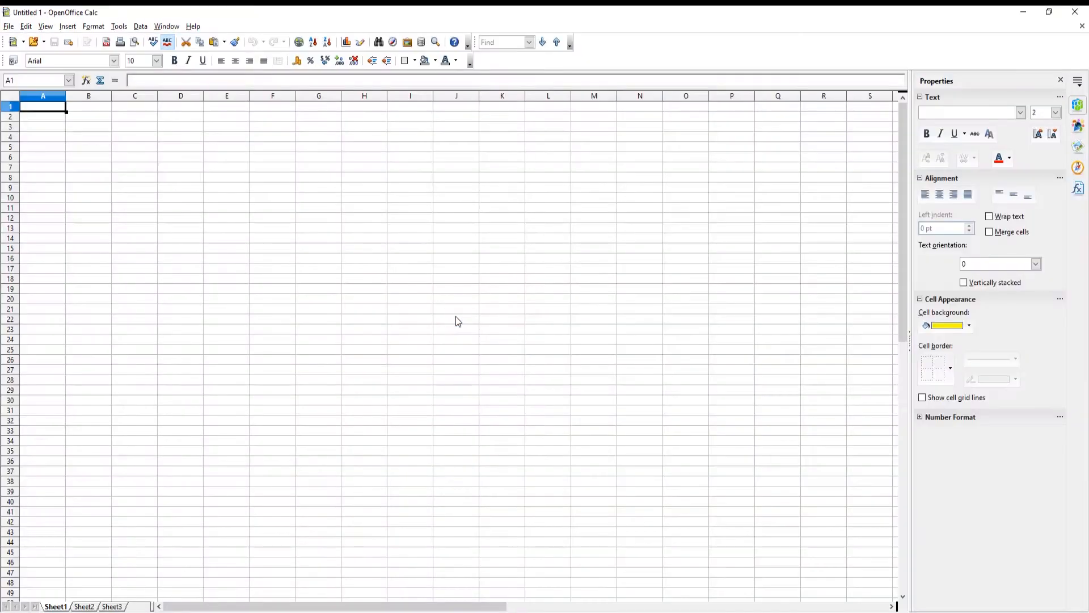
Select the enlarged cell C5 and apply a diagonal border from the Properties cell-border choices.
left_click(134, 147)
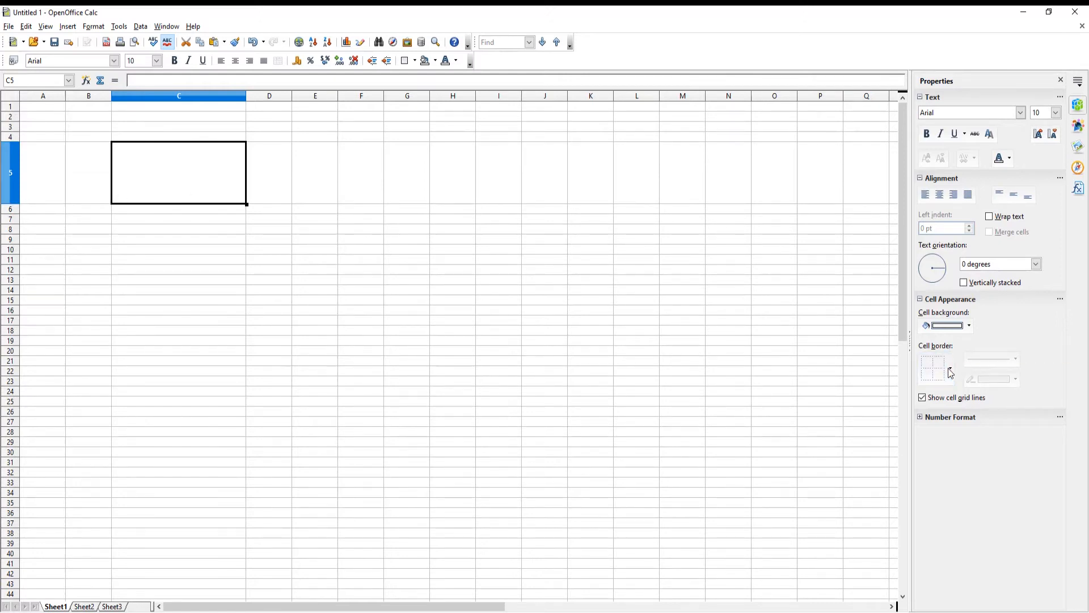
left_click(951, 366)
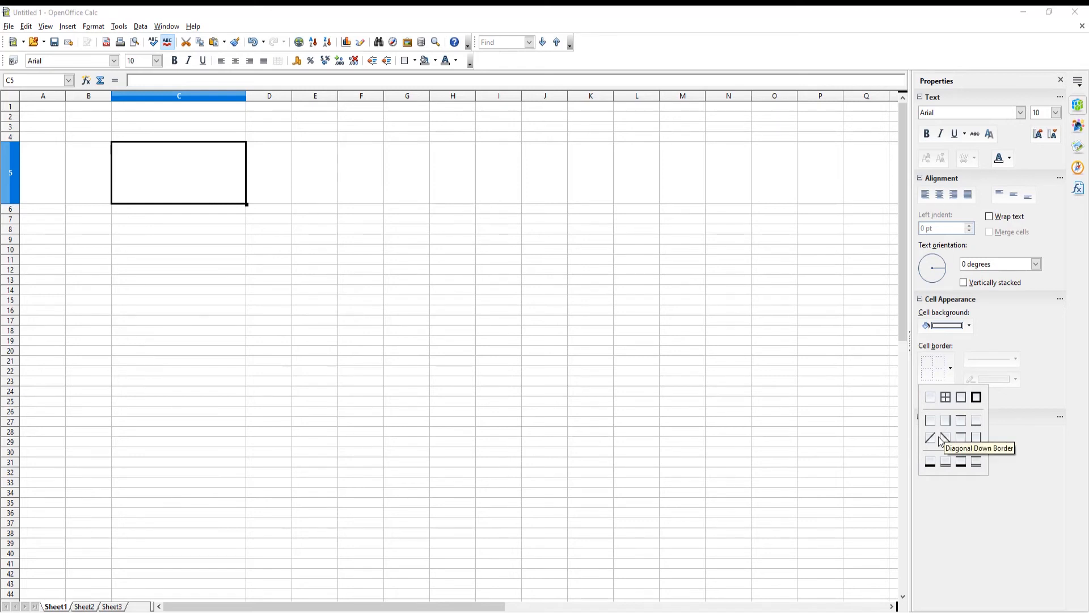
left_click(931, 435)
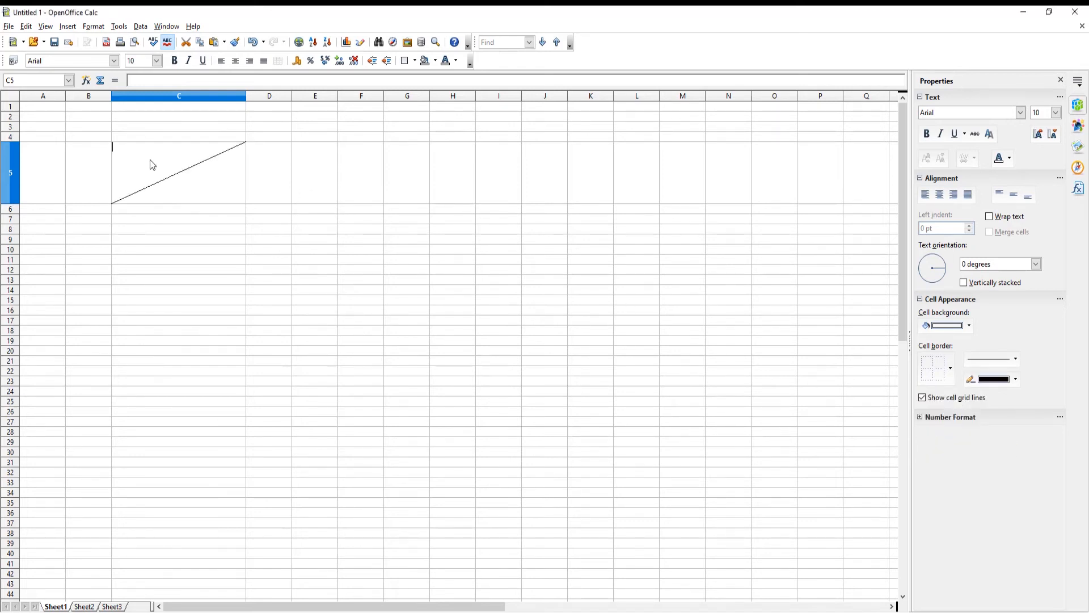
left_click(157, 61)
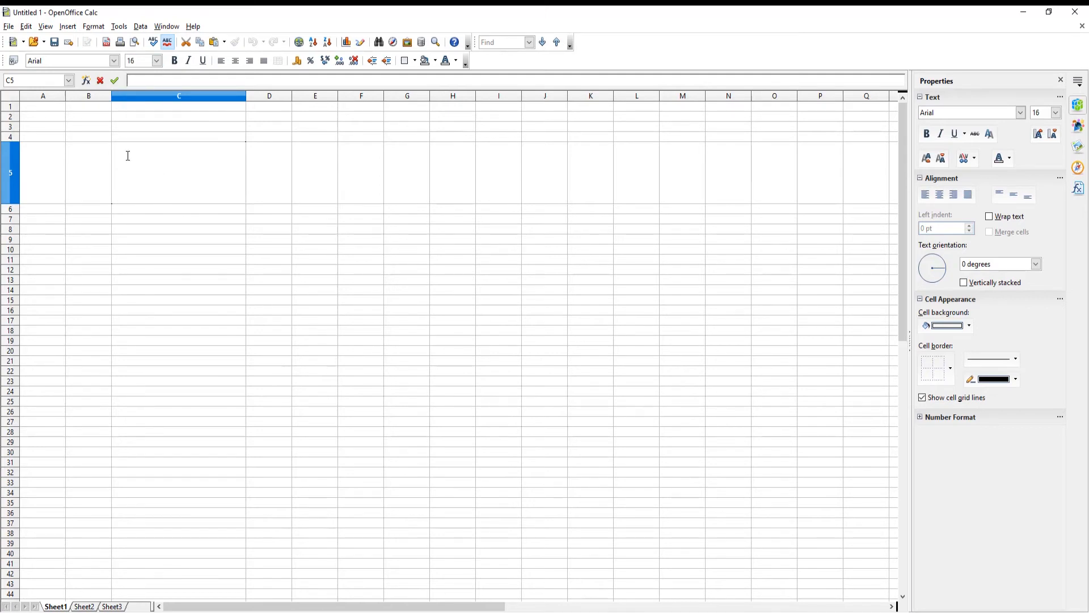
Enter 'Text1' into cell C5 at font size 16.
type("Text1")
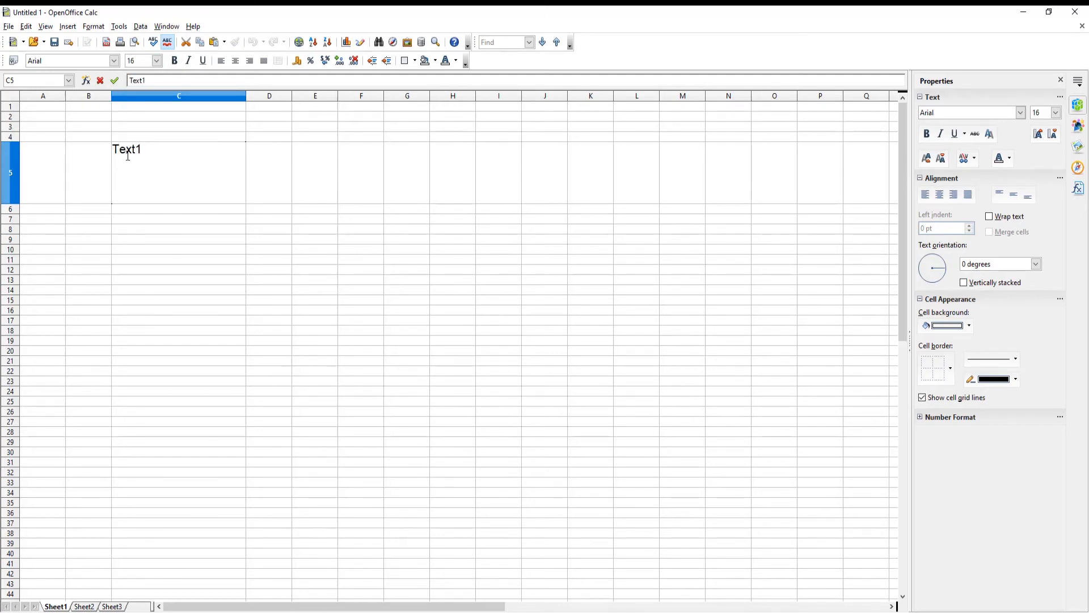